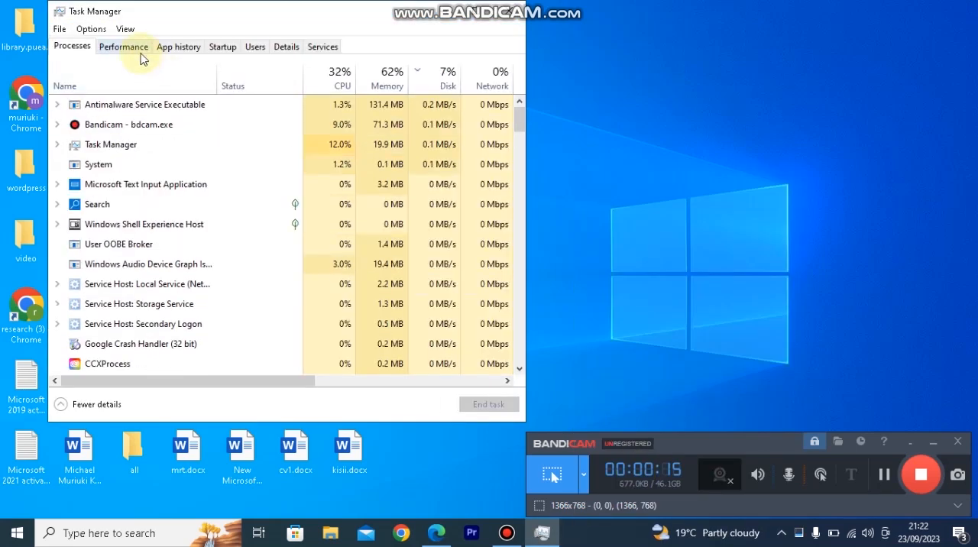
# View Task Manager memory performance: 2.4 GB in use, 1.5 GB available, 1.4 GB cached
pyautogui.click(123, 46)
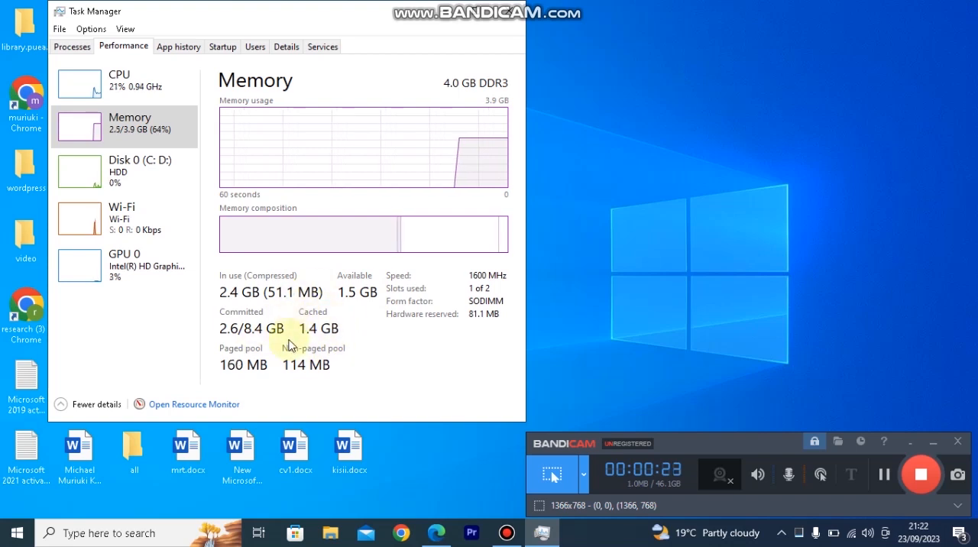
pyautogui.moveTo(343, 341)
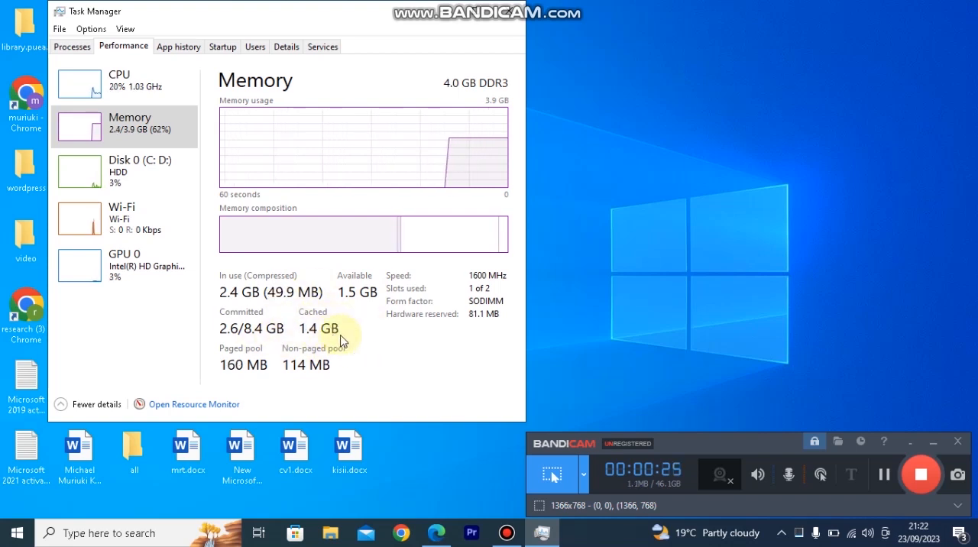
pyautogui.moveTo(375, 338)
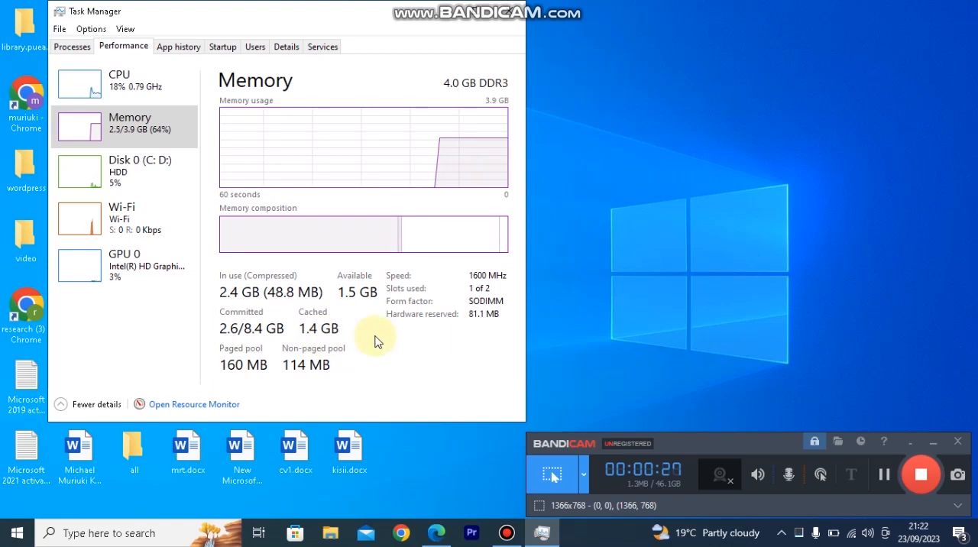
pyautogui.moveTo(368, 340)
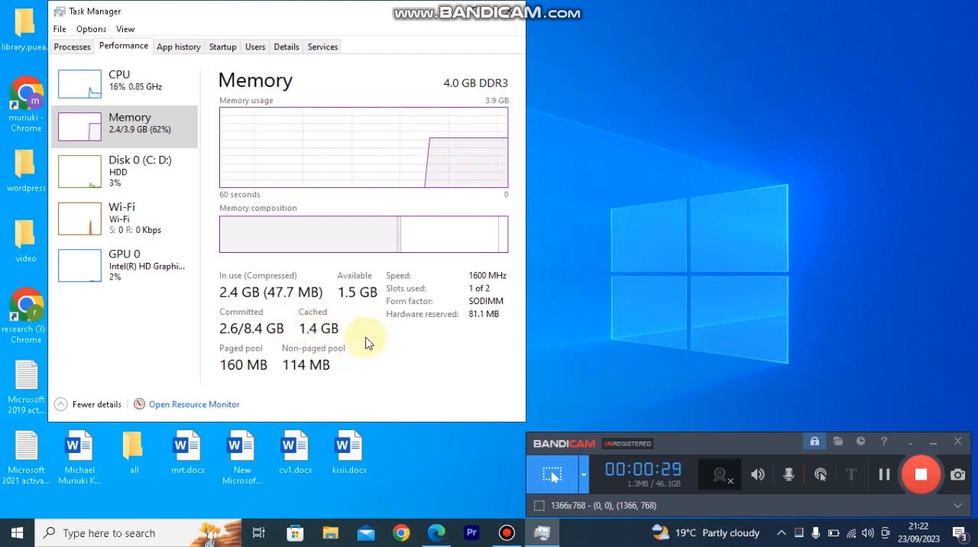
pyautogui.moveTo(399, 319)
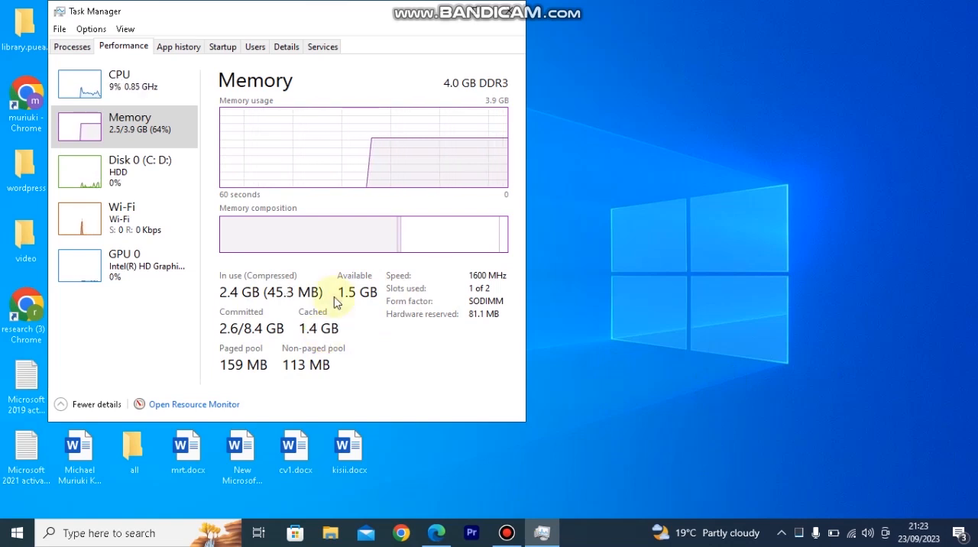
pyautogui.moveTo(442, 146)
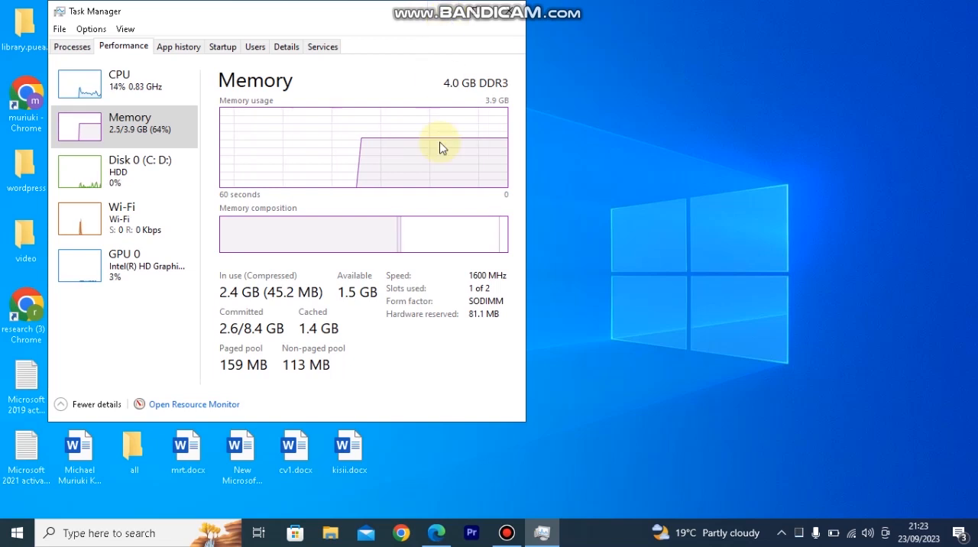
pyautogui.moveTo(388, 376)
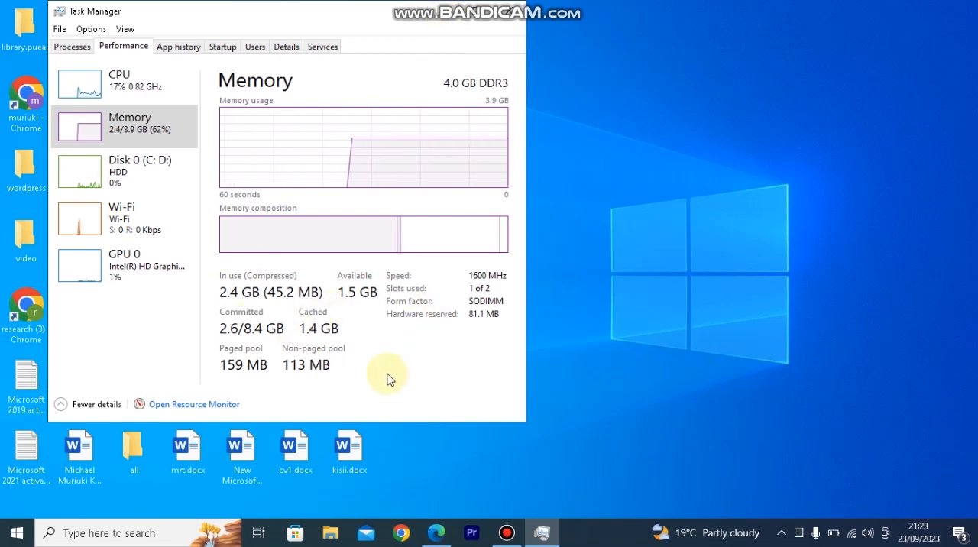
pyautogui.moveTo(372, 331)
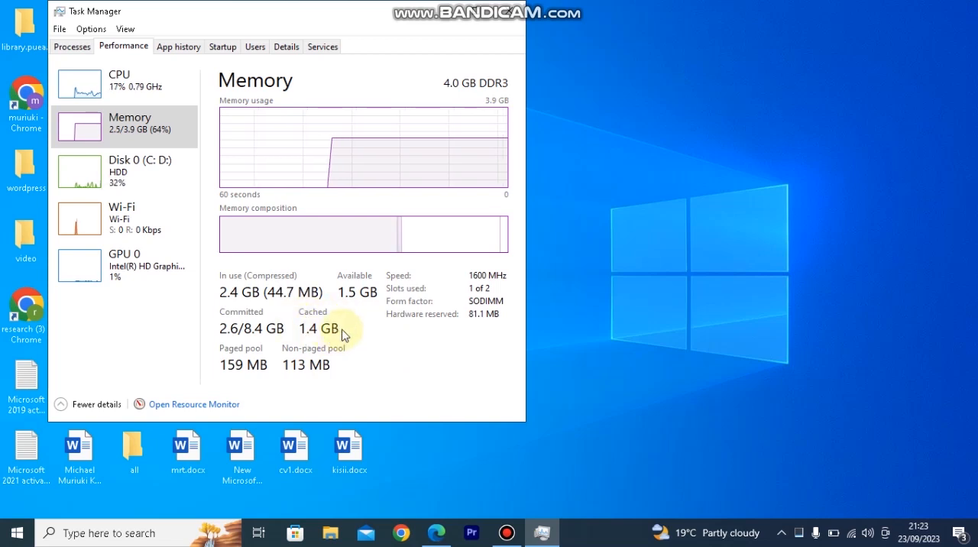
pyautogui.moveTo(320, 317)
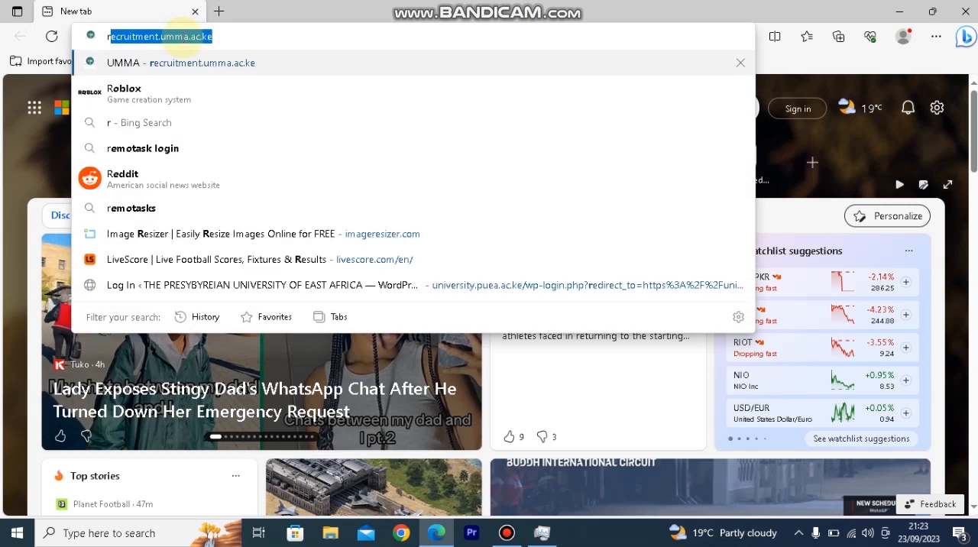
# Search for RAMMap and download RAMMap.zip from the Sysinternals RAMMap v1.61 page
pyautogui.write('rammap')
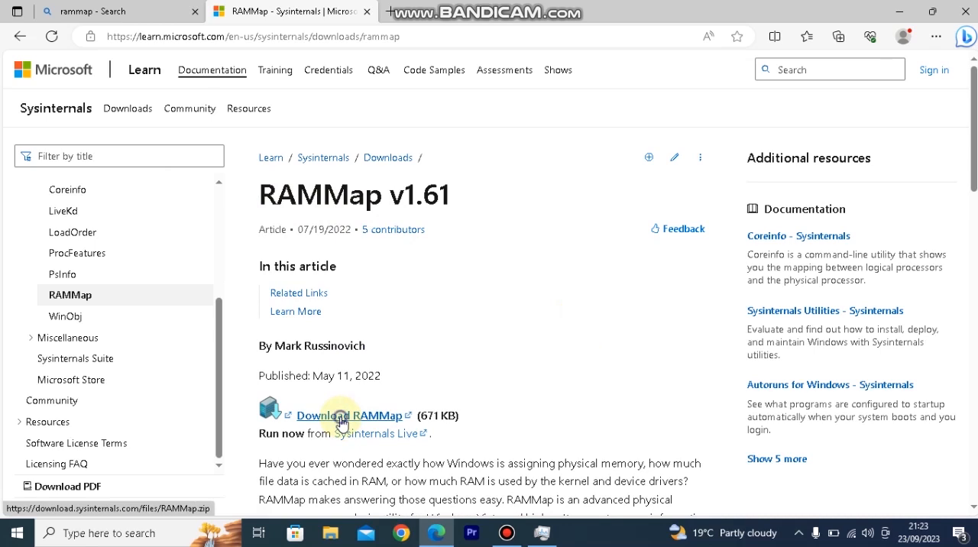
pyautogui.rightClick(335, 415)
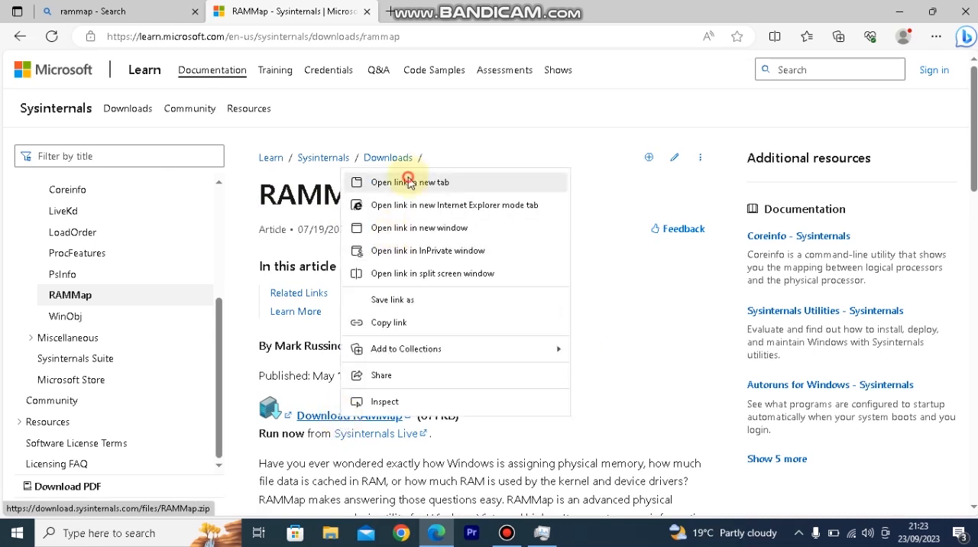
pyautogui.click(407, 182)
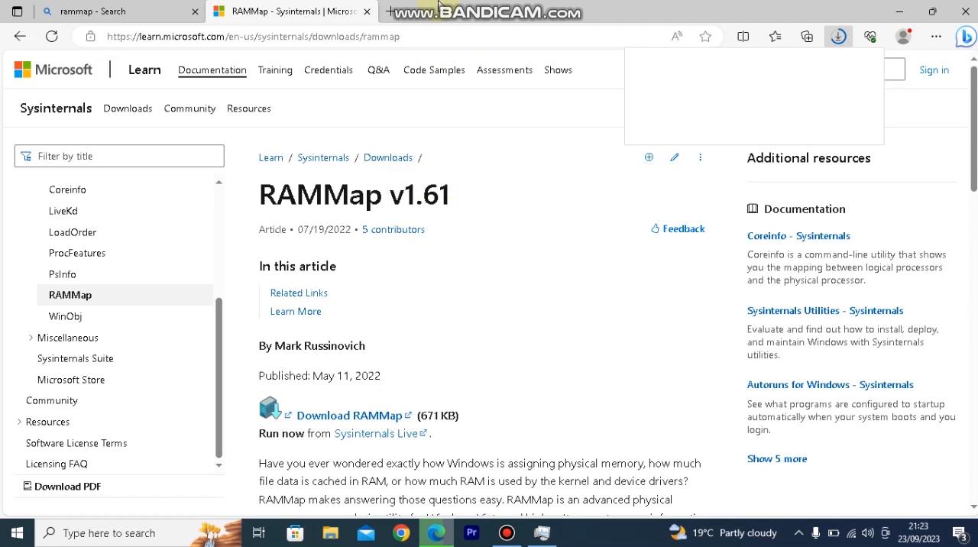
pyautogui.click(839, 35)
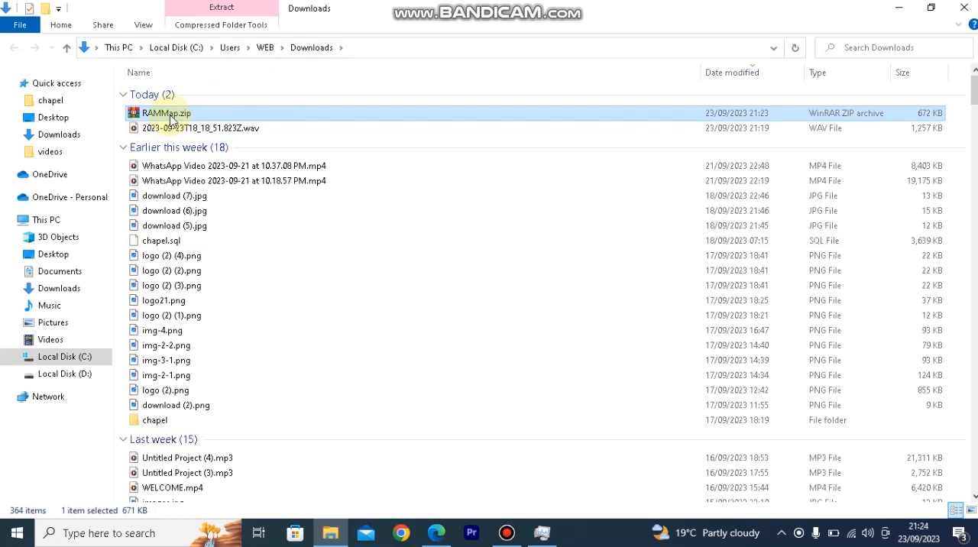
pyautogui.moveTo(553, 120)
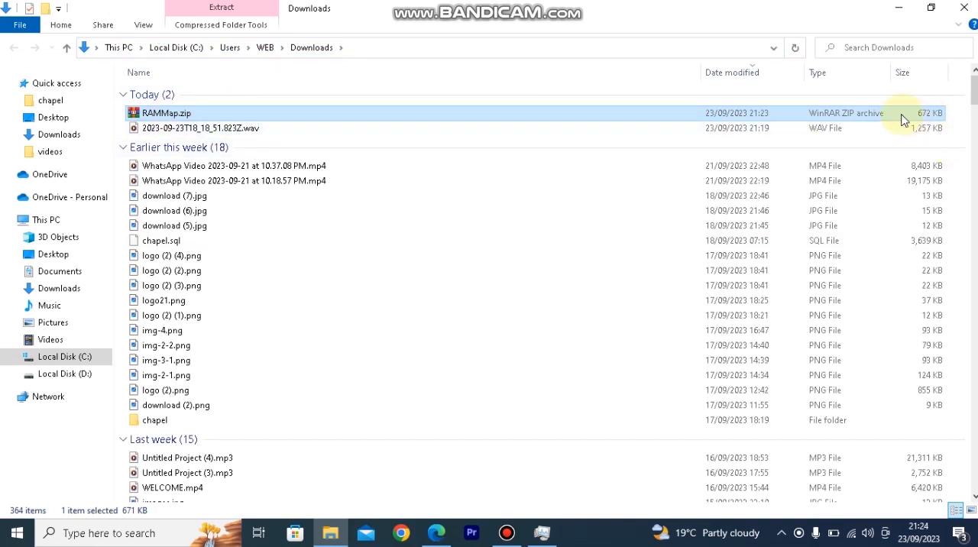
pyautogui.moveTo(260, 119)
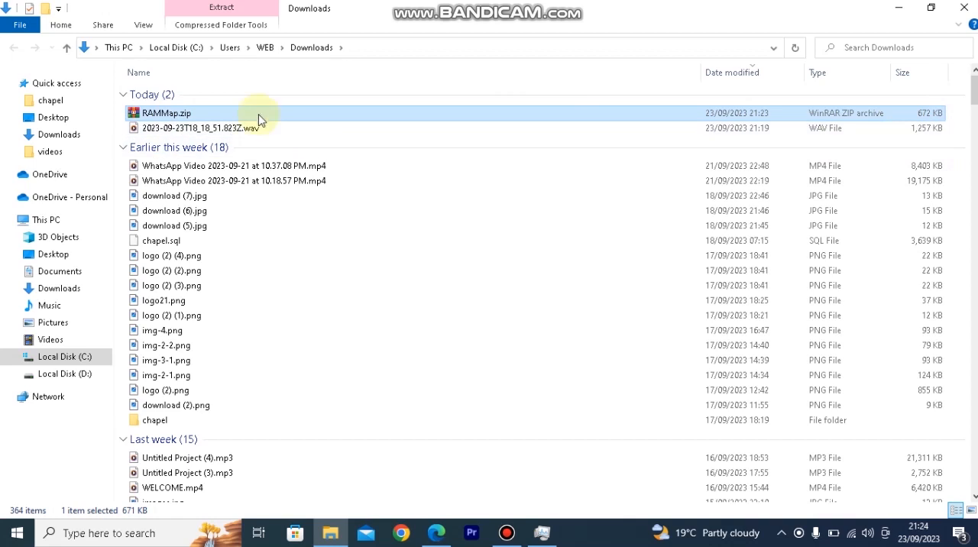
pyautogui.moveTo(182, 116)
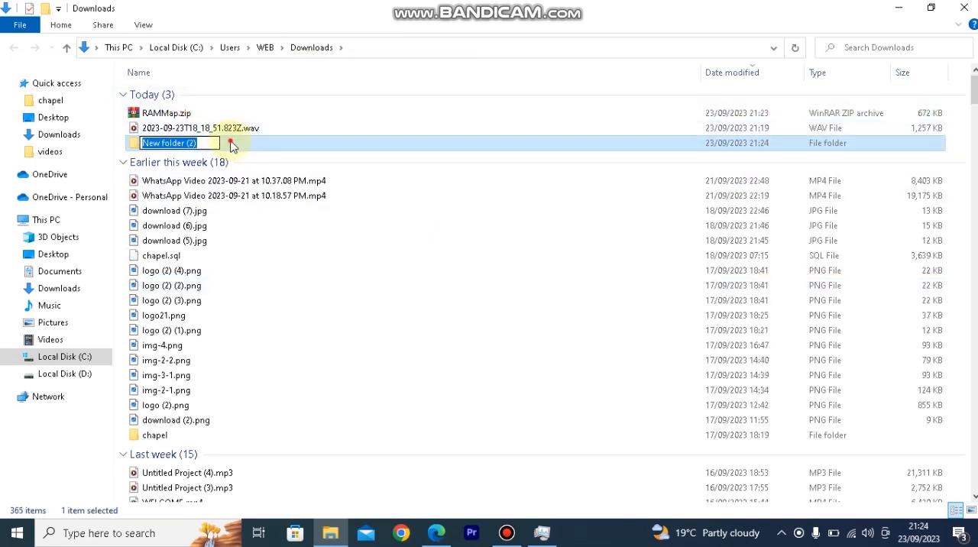
# Open New folder (2) in Downloads, which contains RAMMap.zip
pyautogui.doubleClick(168, 143)
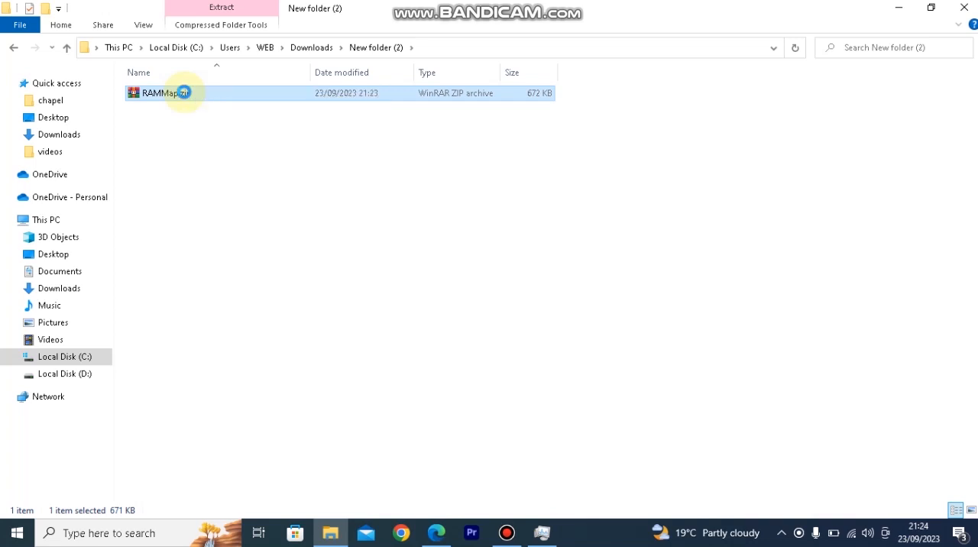
# Extract RAMMap.zip into New folder (2) and select RAMMap.exe
pyautogui.rightClick(161, 92)
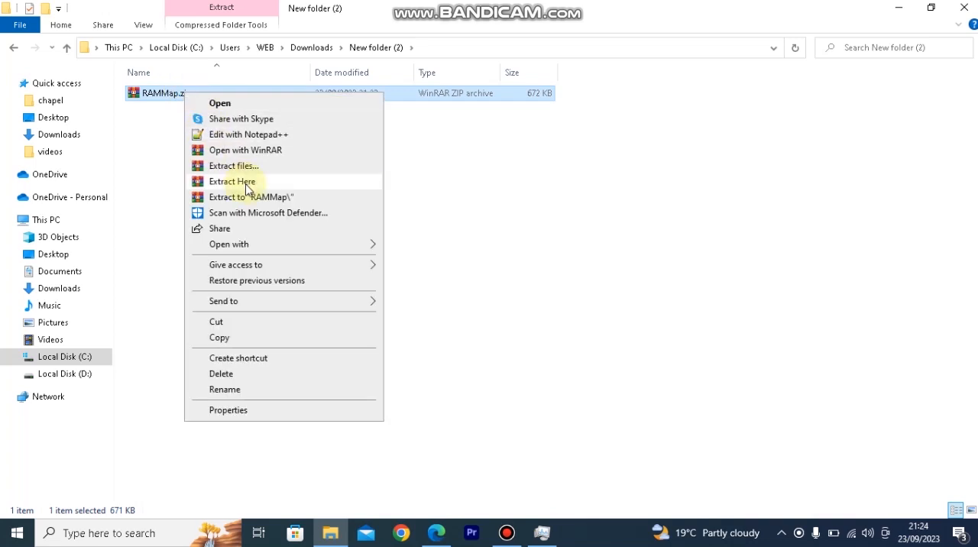
pyautogui.click(232, 181)
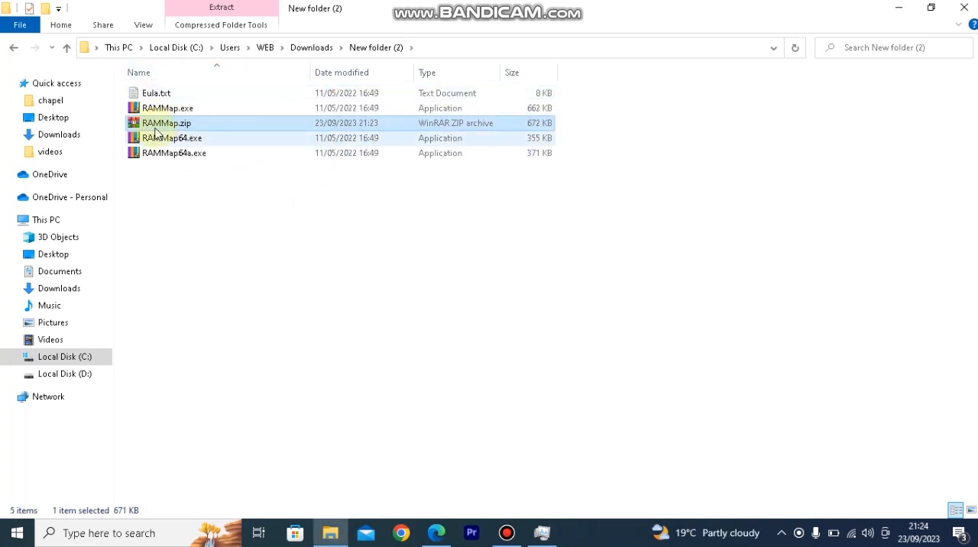
pyautogui.moveTo(326, 244)
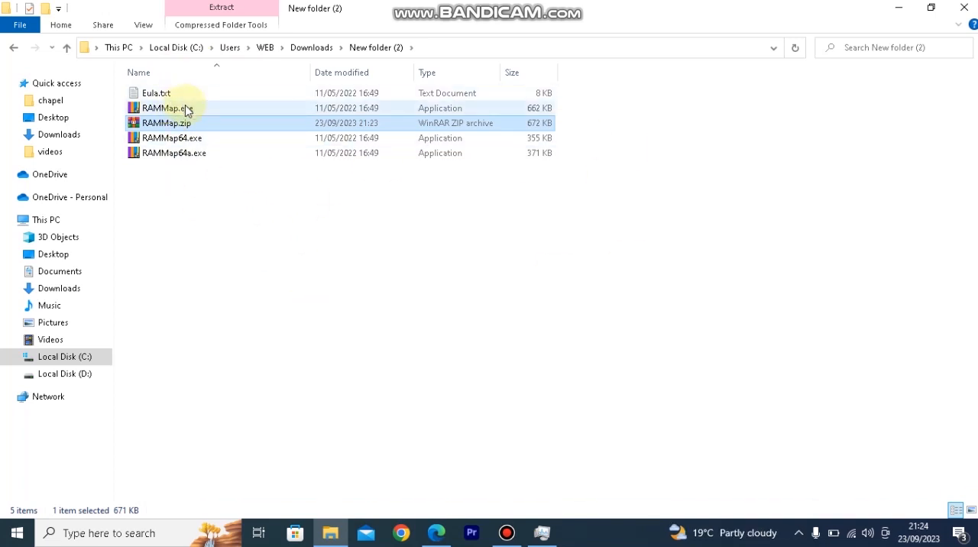
pyautogui.moveTo(186, 112)
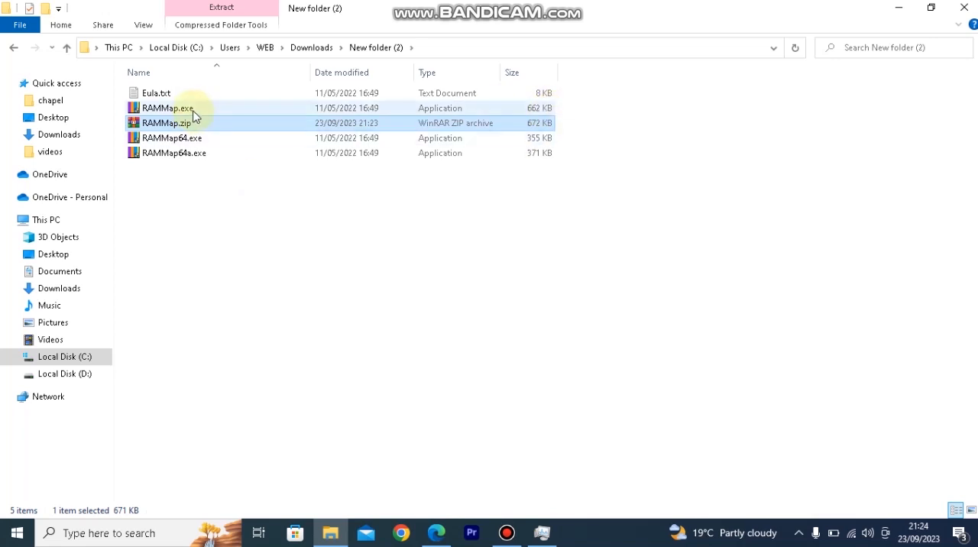
pyautogui.click(167, 108)
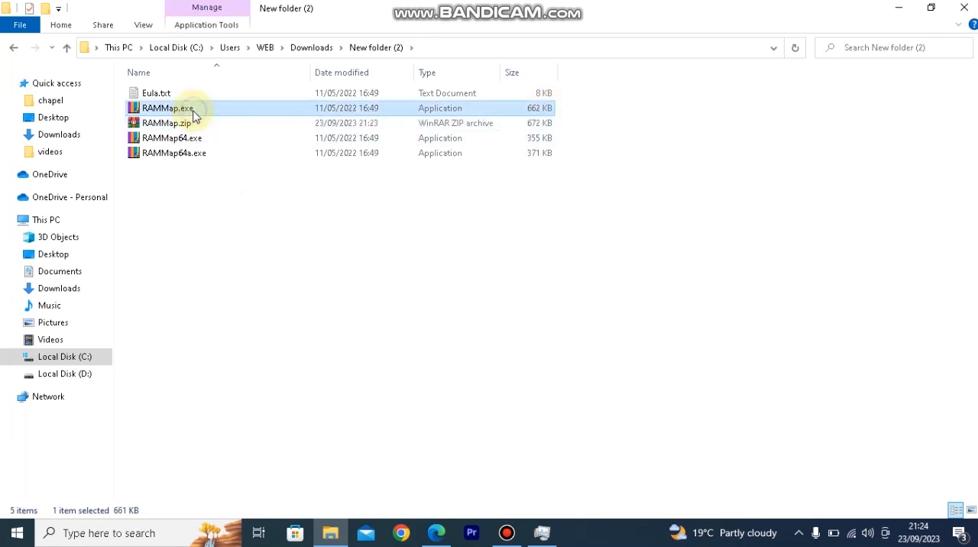
# Run RAMMap.exe as administrator, approve the UAC prompt and accept the licence
pyautogui.rightClick(167, 108)
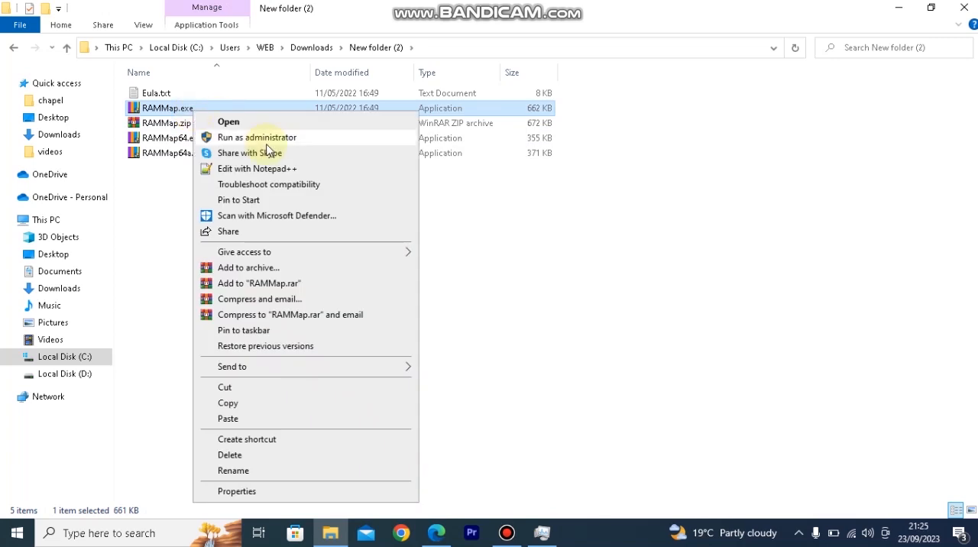
pyautogui.click(257, 137)
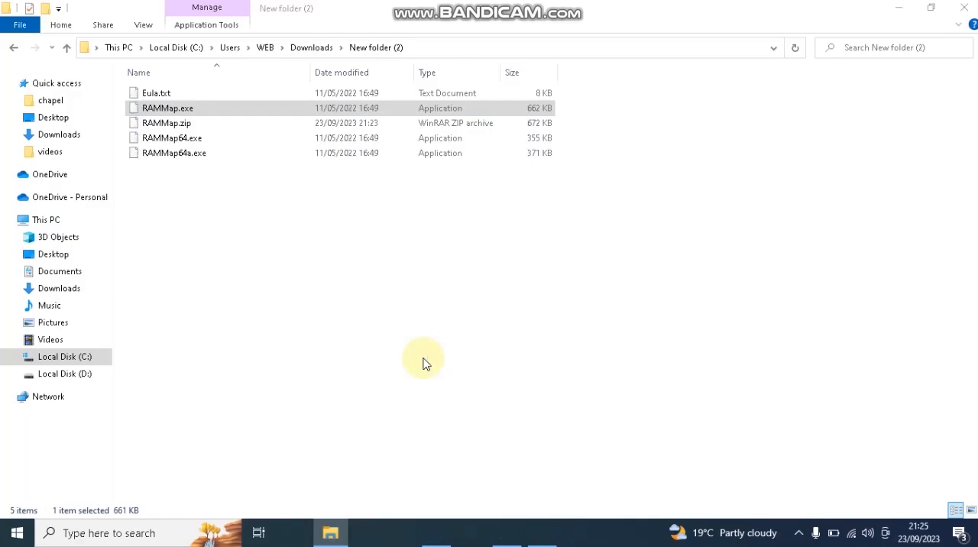
pyautogui.doubleClick(167, 107)
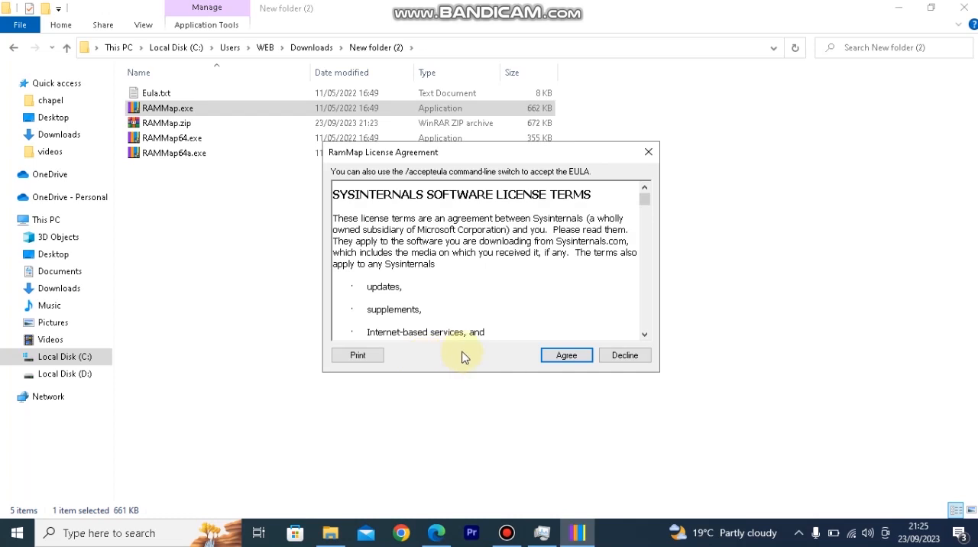
pyautogui.click(566, 354)
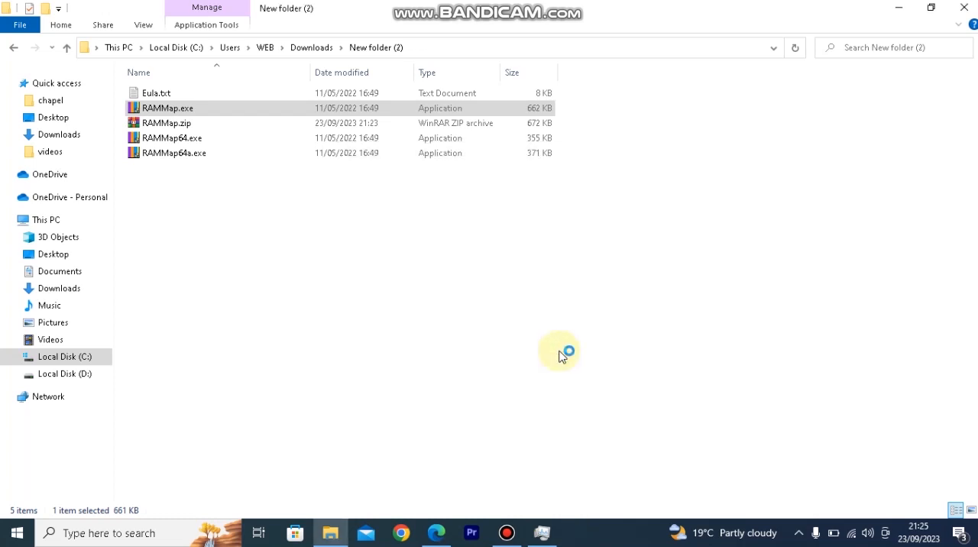
pyautogui.doubleClick(166, 108)
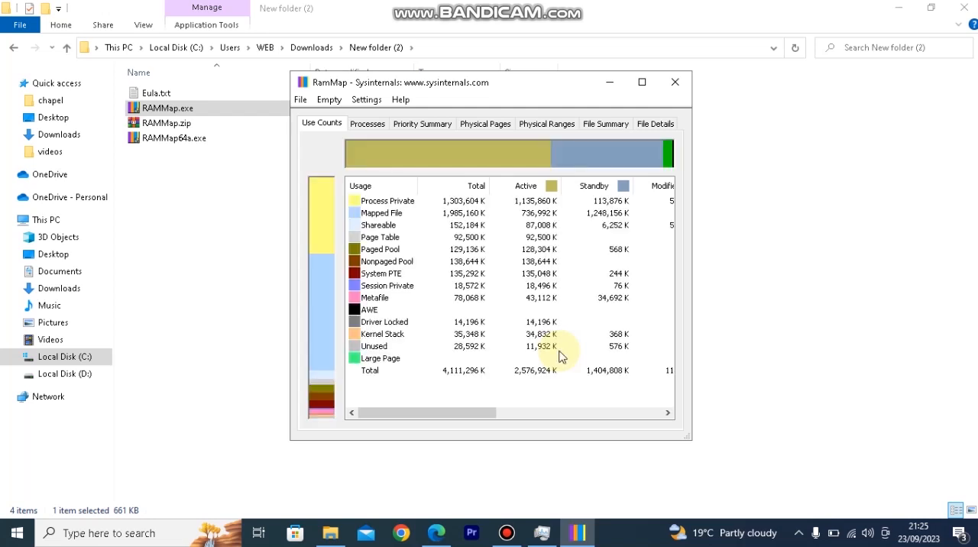
pyautogui.moveTo(930, 44)
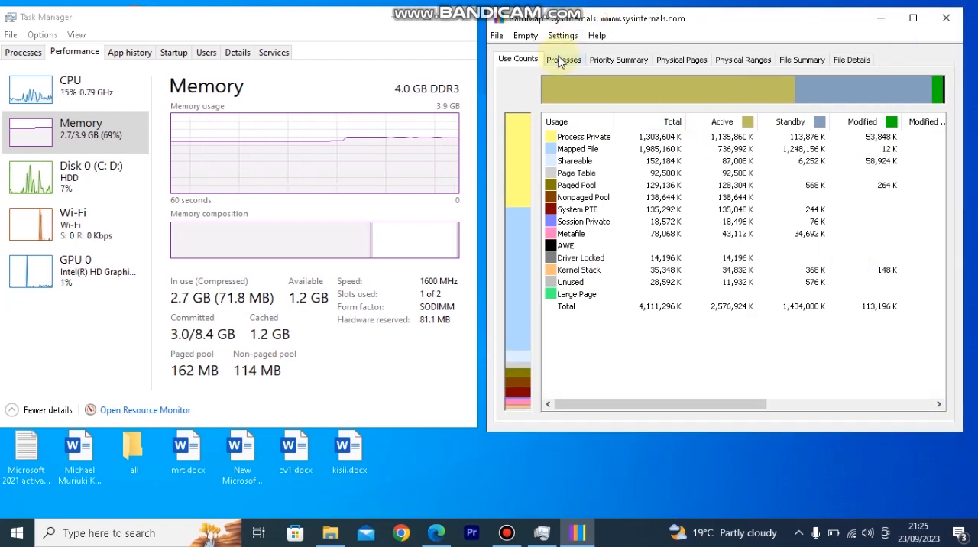
# From RAMMap's Priority Summary view, run Empty Standby List to free cached memory
pyautogui.click(562, 60)
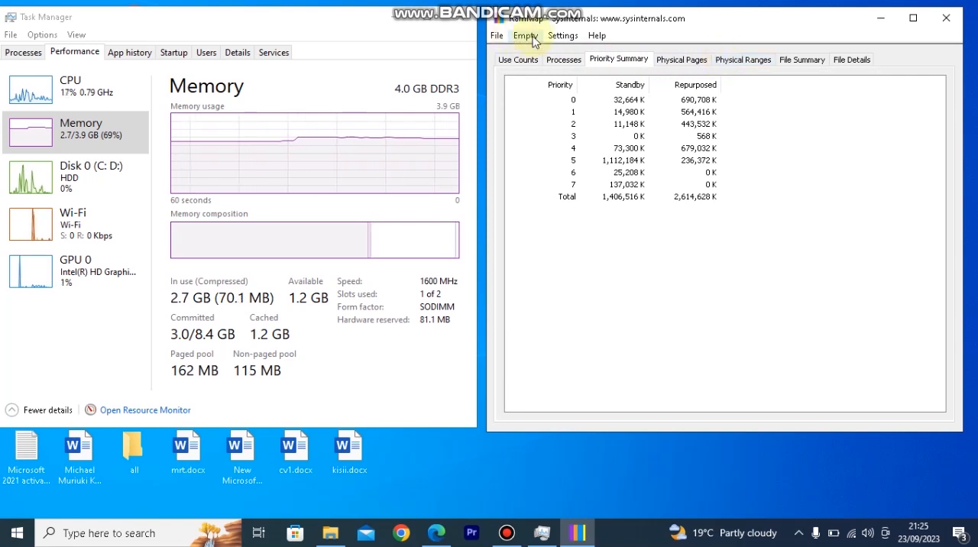
pyautogui.click(526, 35)
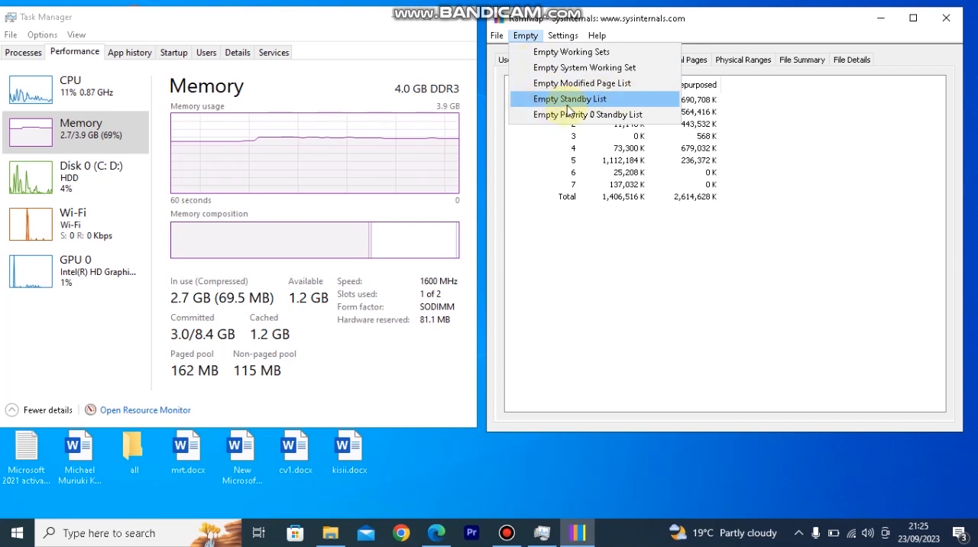
pyautogui.click(570, 99)
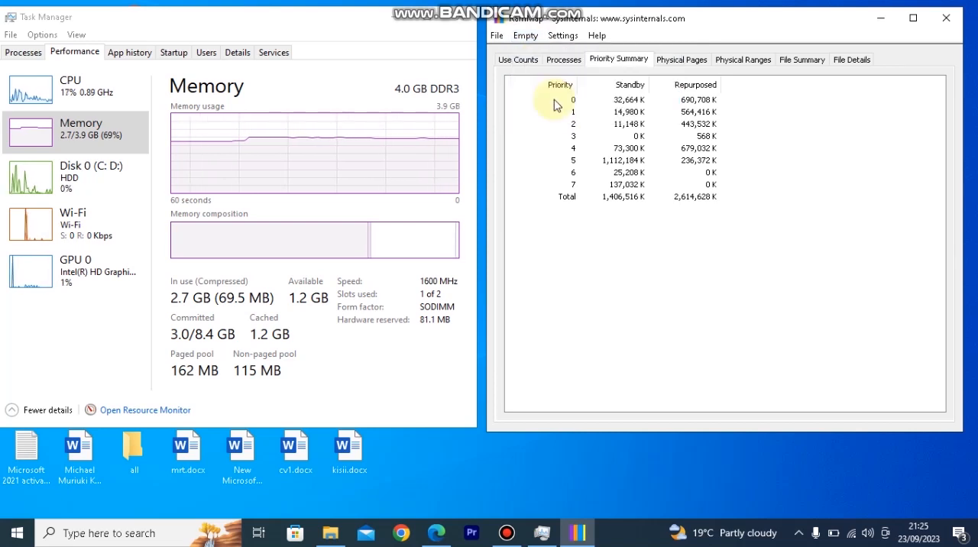
pyautogui.moveTo(285, 331)
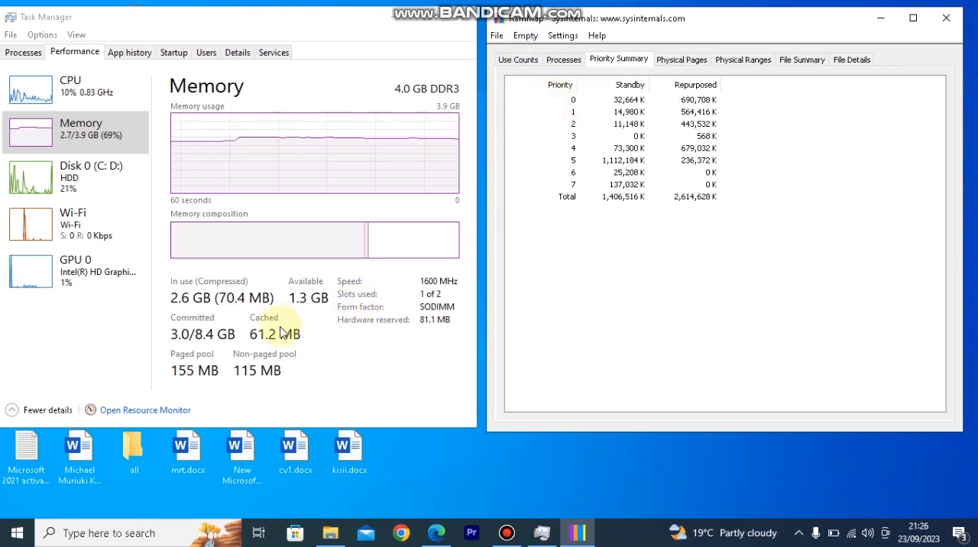